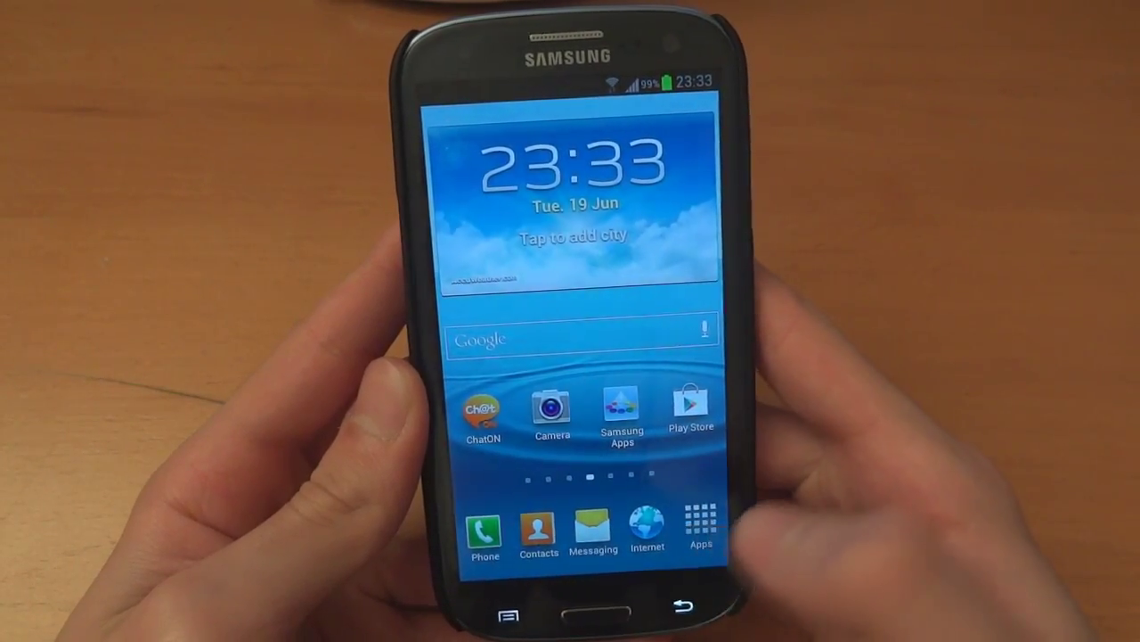
Open the TouchWiz app drawer from the home-screen dock.
{"action": "left_click", "coordinate": [700, 526]}
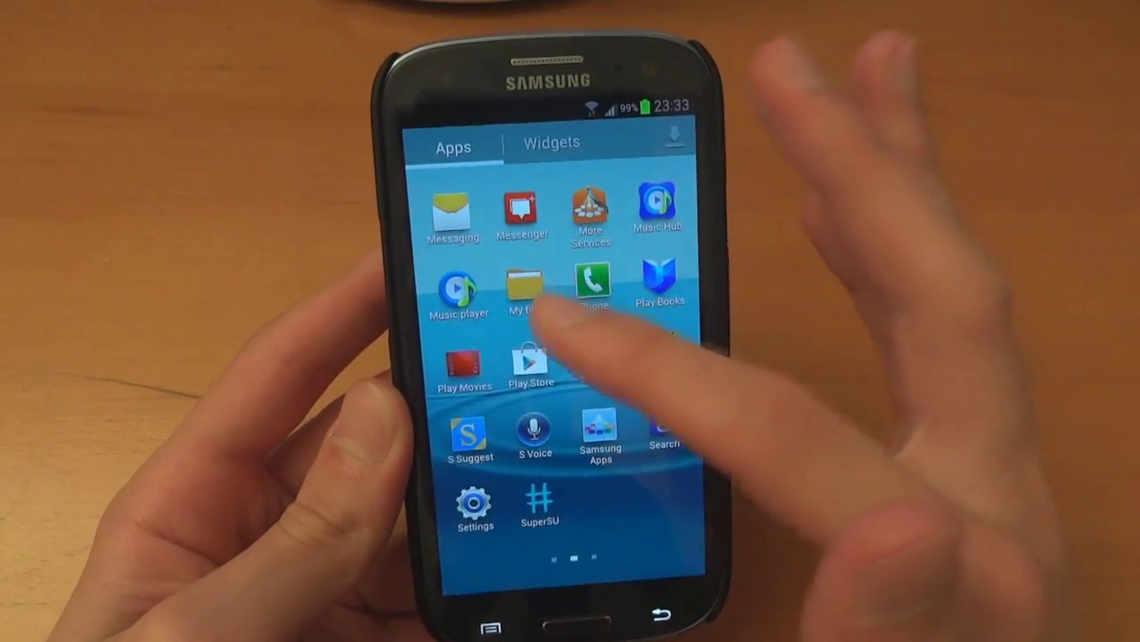
{"action": "left_click", "coordinate": [524, 290]}
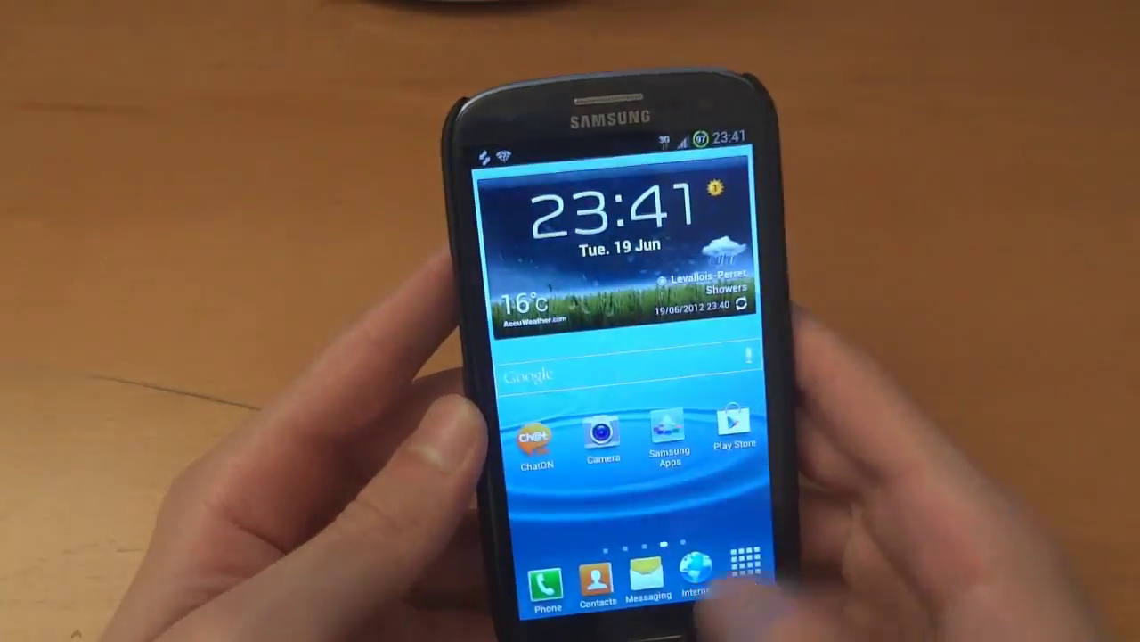
Open the app drawer on the newly installed Omega ROM.
{"action": "left_click", "coordinate": [740, 563]}
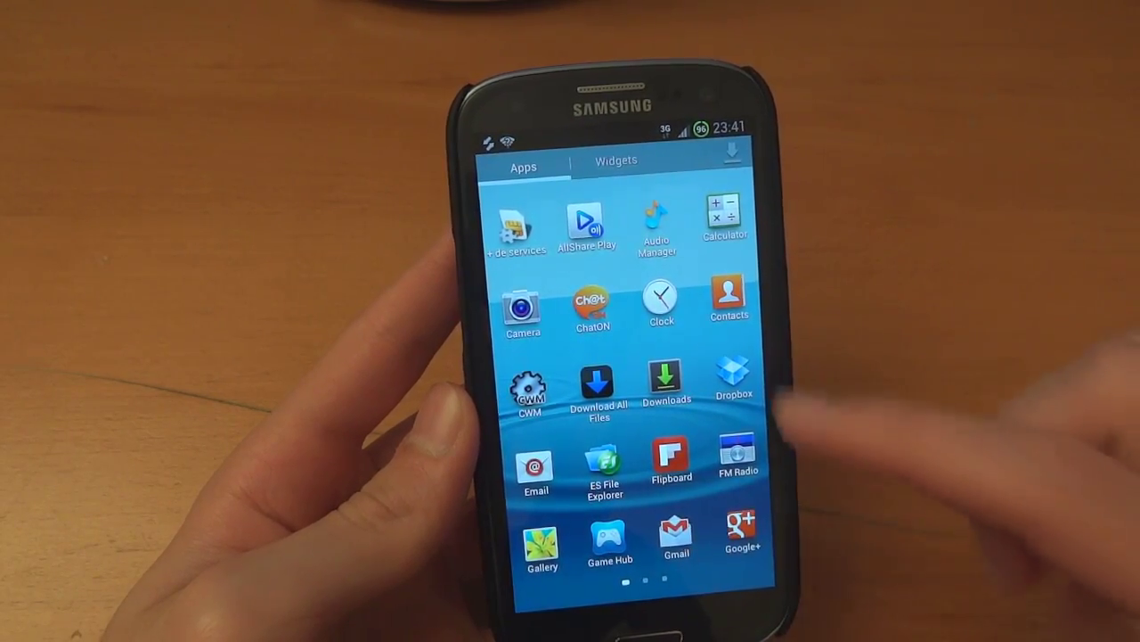
Scroll the app list and continue the SuperSU SU binary update.
{"action": "scroll", "scroll_direction": "left", "scroll_amount": 3}
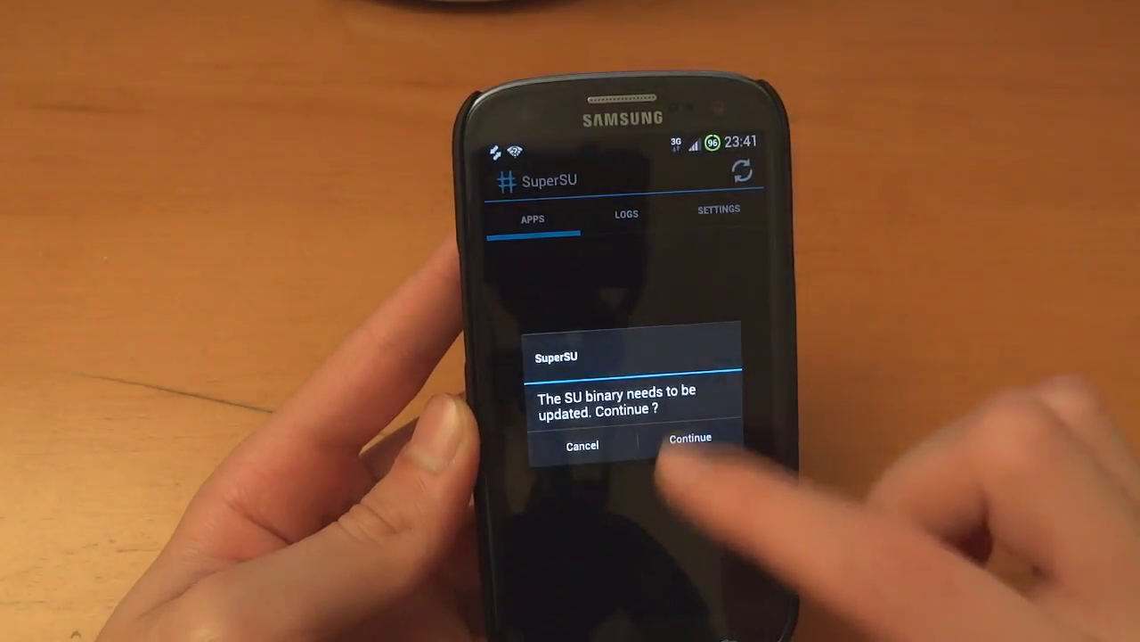
{"action": "left_click", "coordinate": [690, 440]}
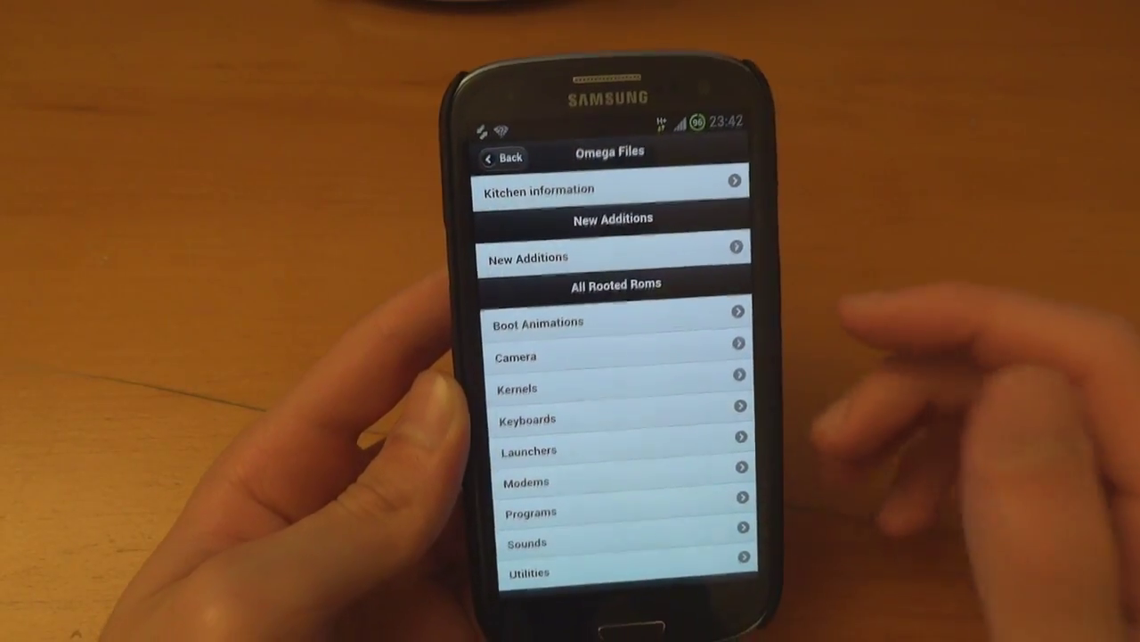
Scroll to All Omega Roms and open Battery Mods in Omega Files.
{"action": "scroll", "scroll_direction": "down", "scroll_amount": 3}
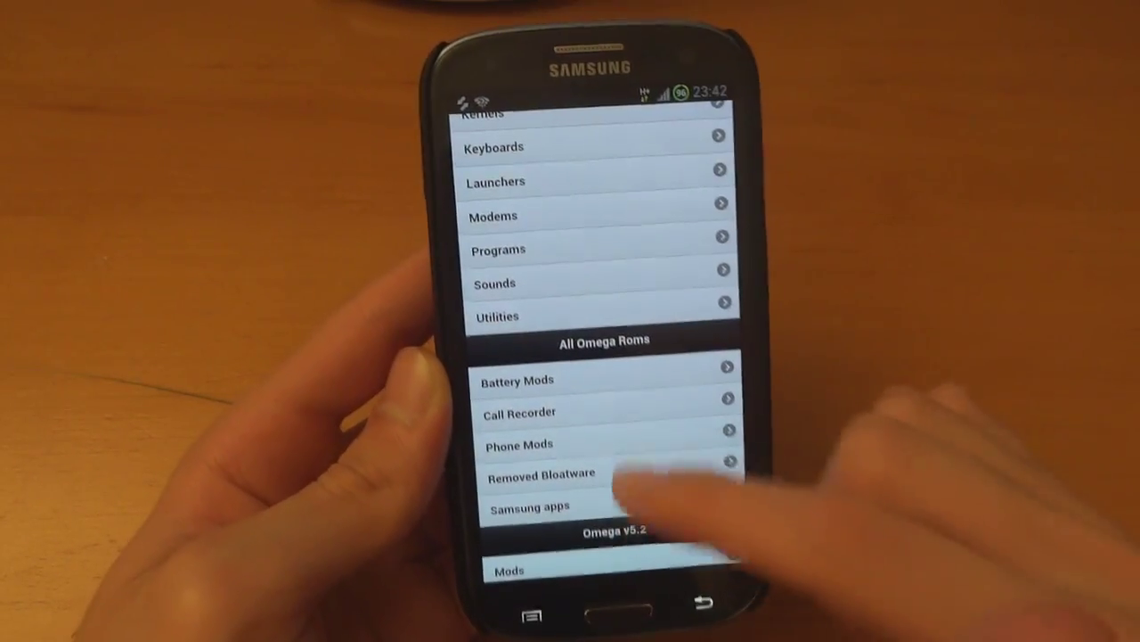
{"action": "left_click", "coordinate": [519, 380]}
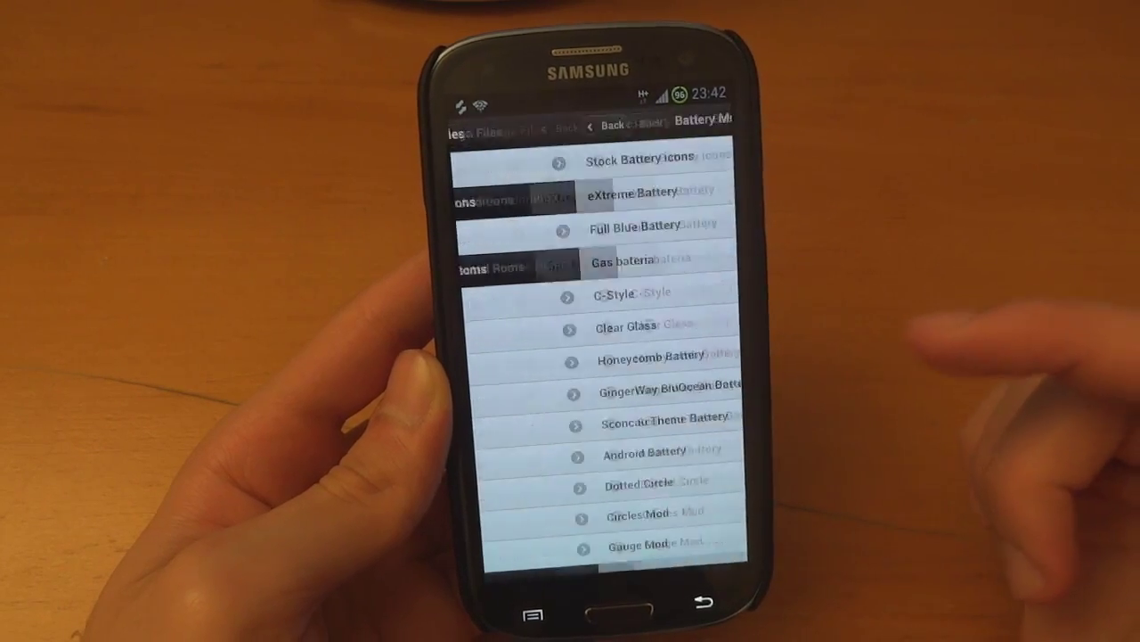